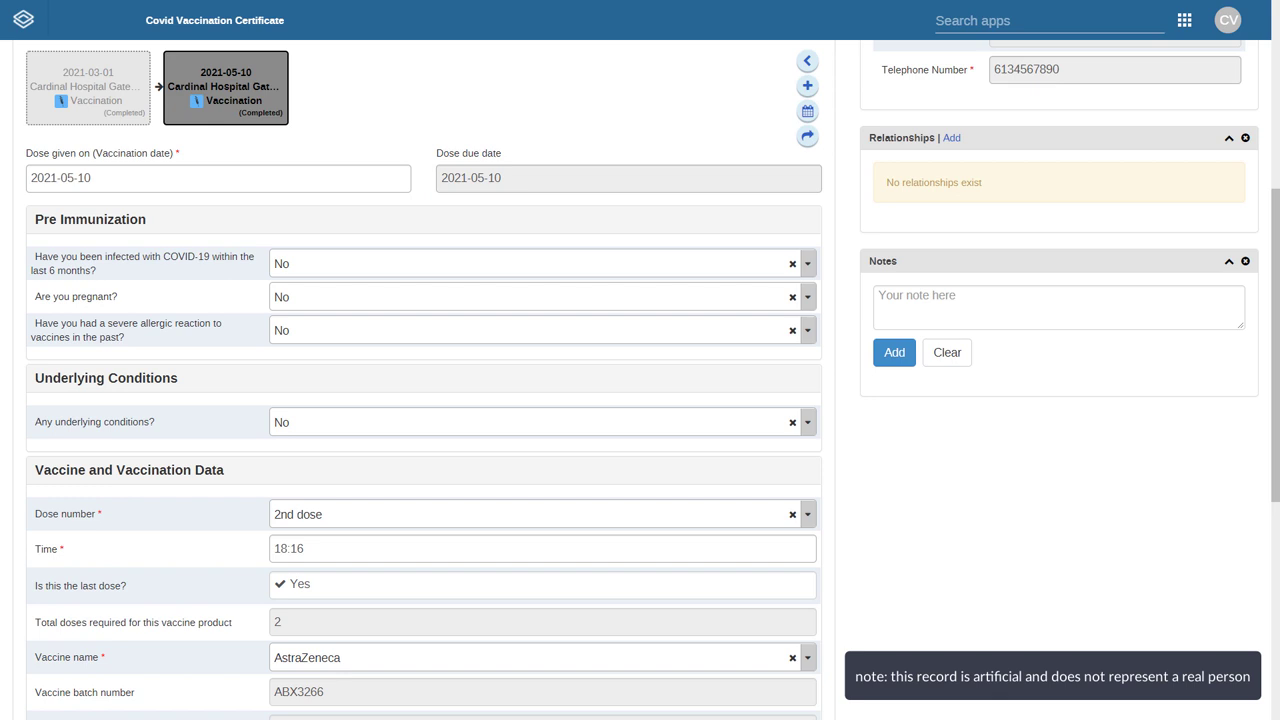
mouse_move(875, 275)
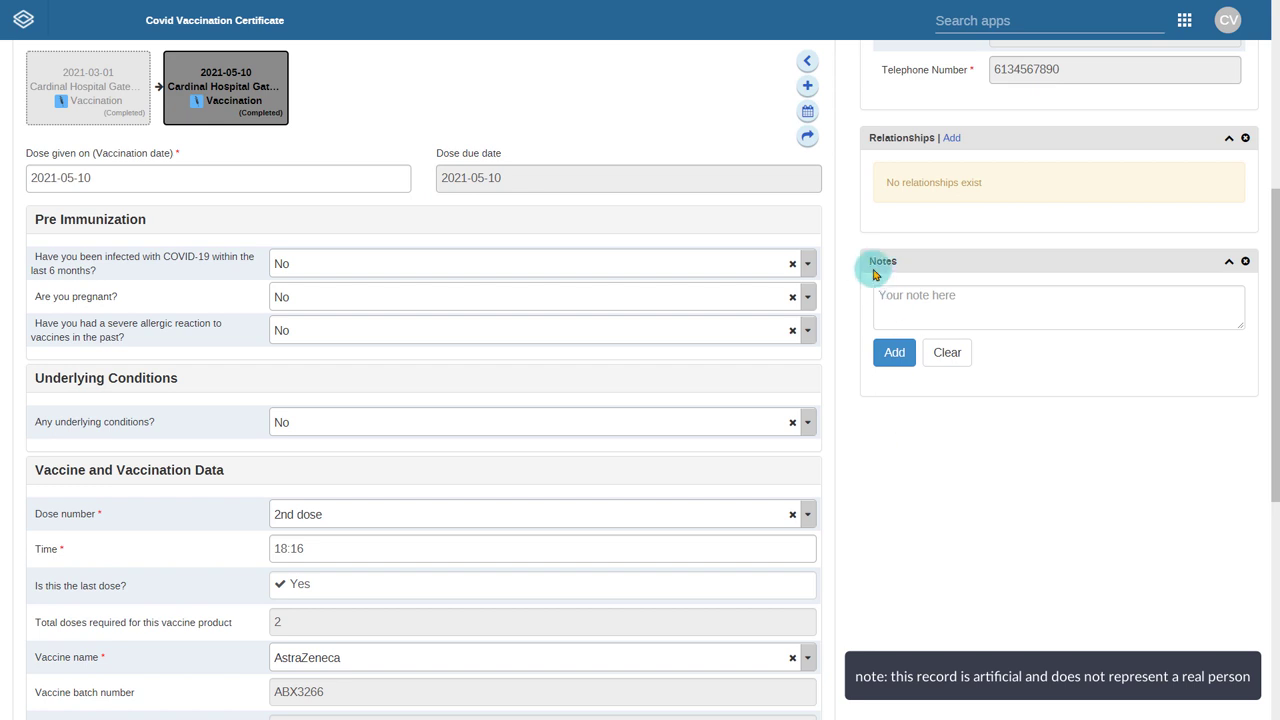
- Add a Vaccination Certificate stage event with report date 31 May 2021 and save it
left_click(807, 85)
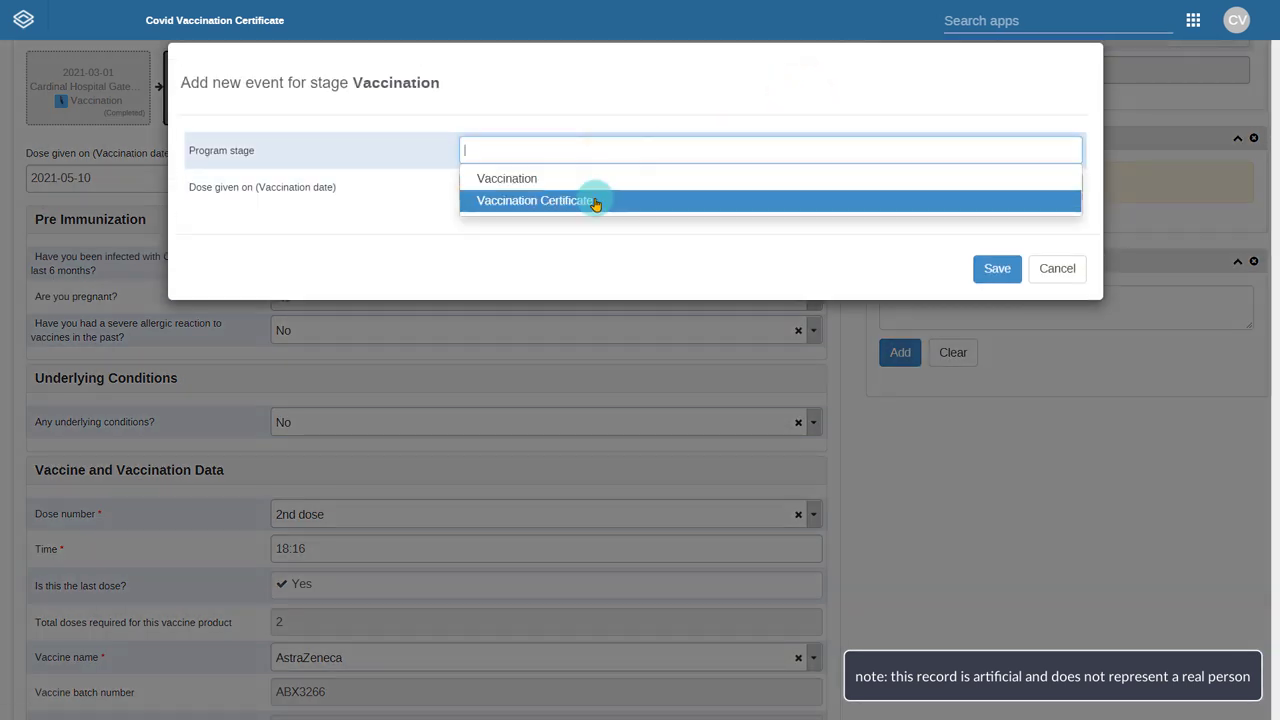
left_click(536, 200)
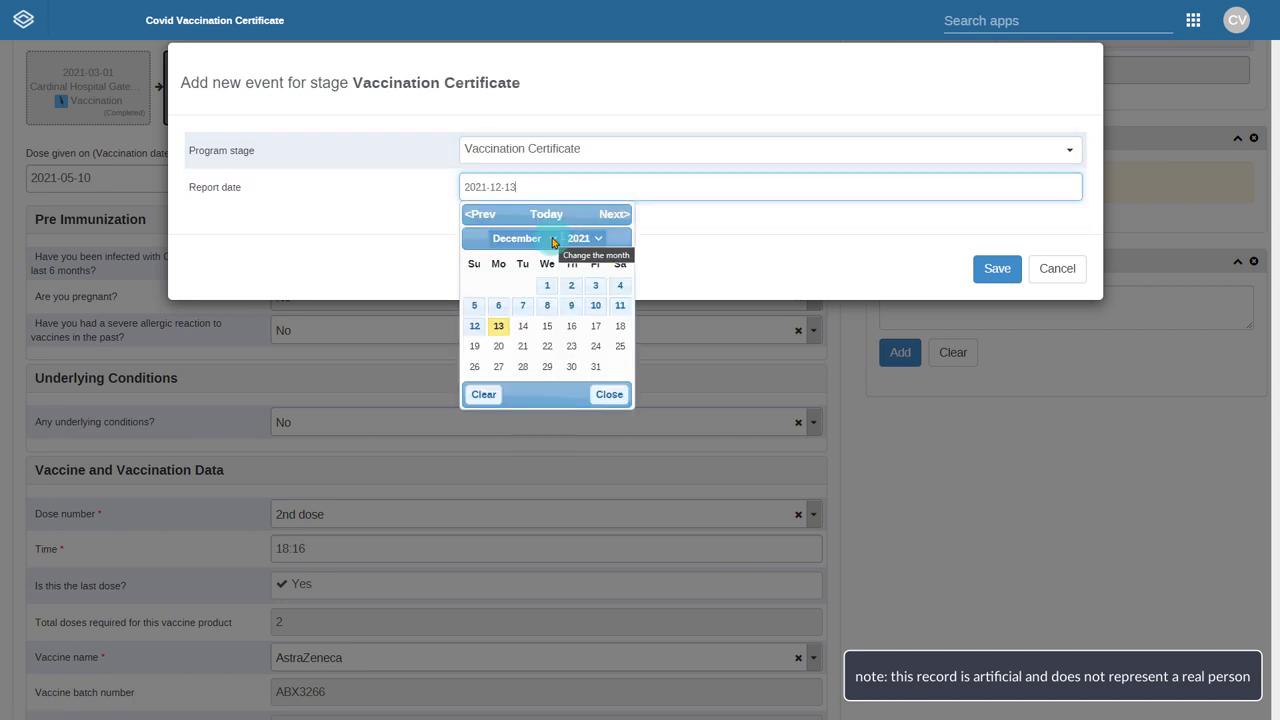
left_click(516, 238)
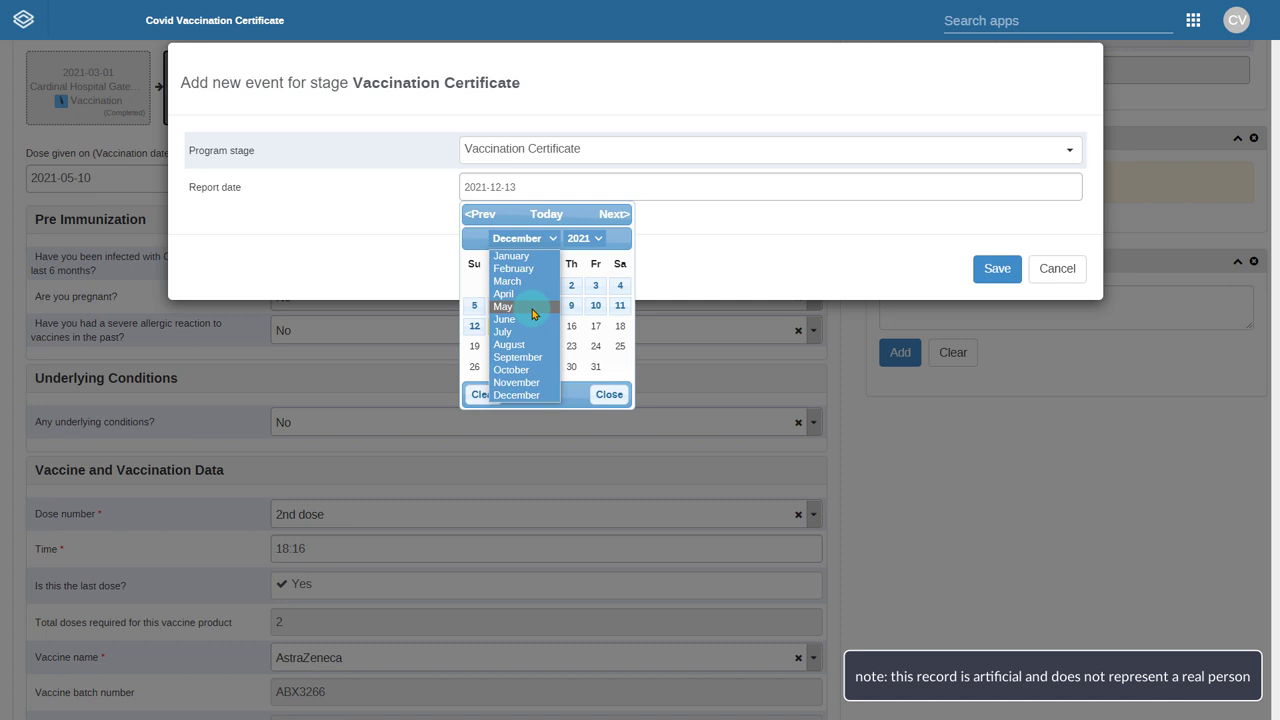
left_click(503, 306)
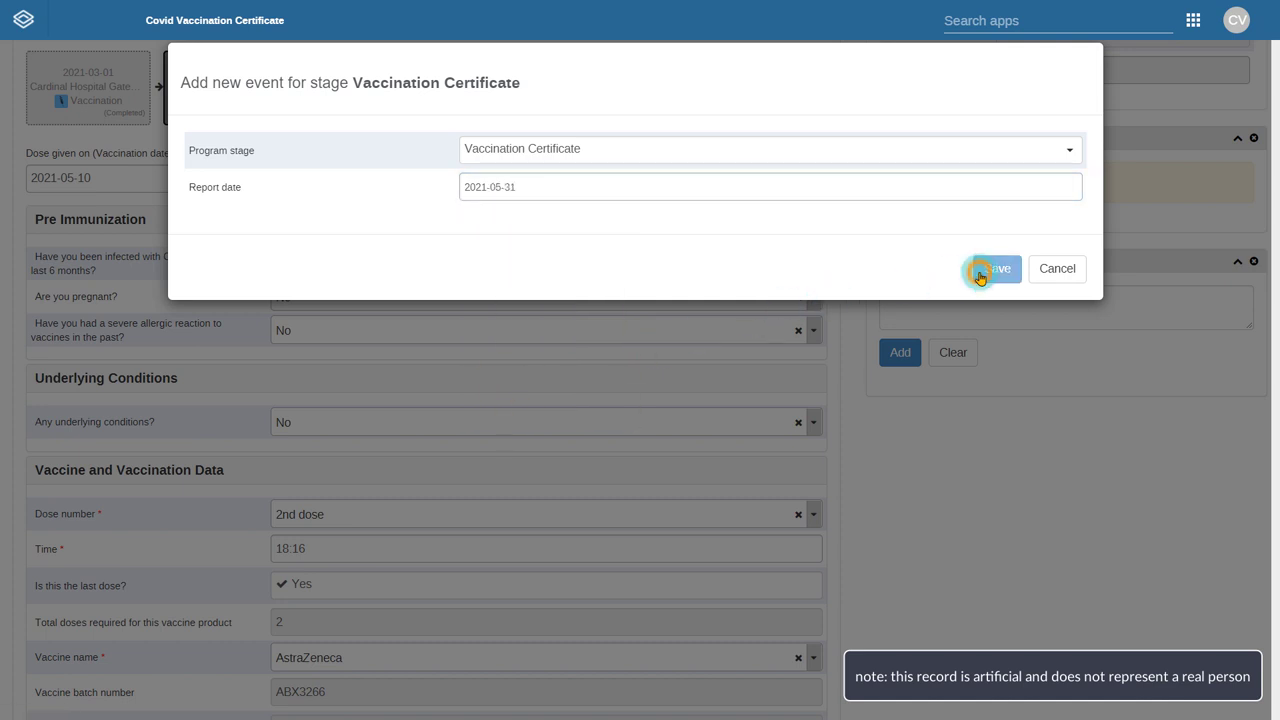
left_click(991, 268)
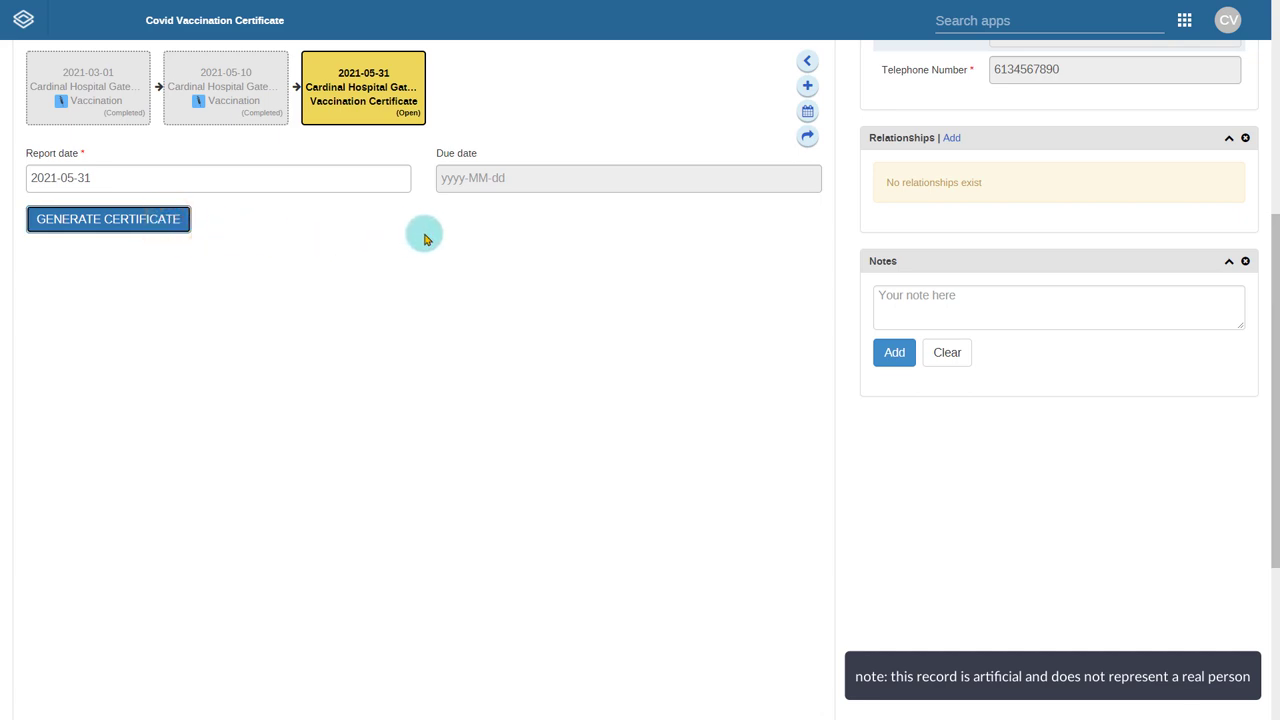
- Generate the COVID-19 digital certificate and scroll through its QR code preview
left_click(108, 218)
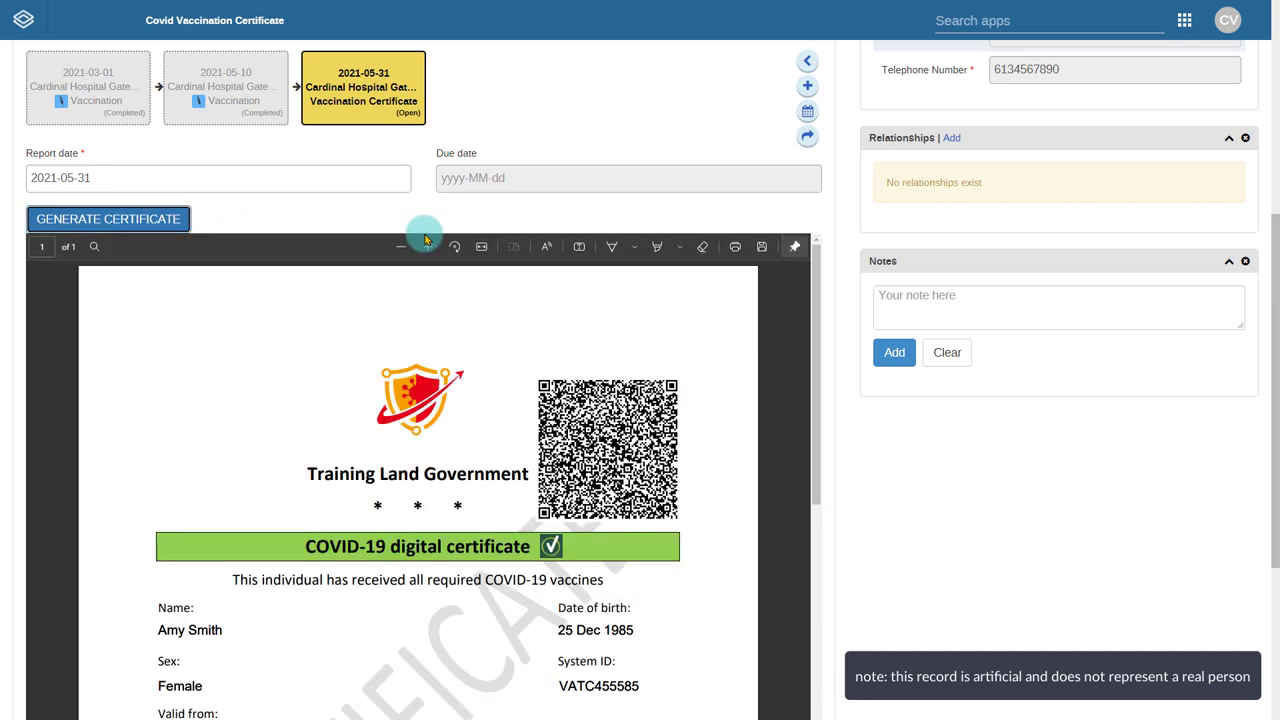
scroll("down", 3)
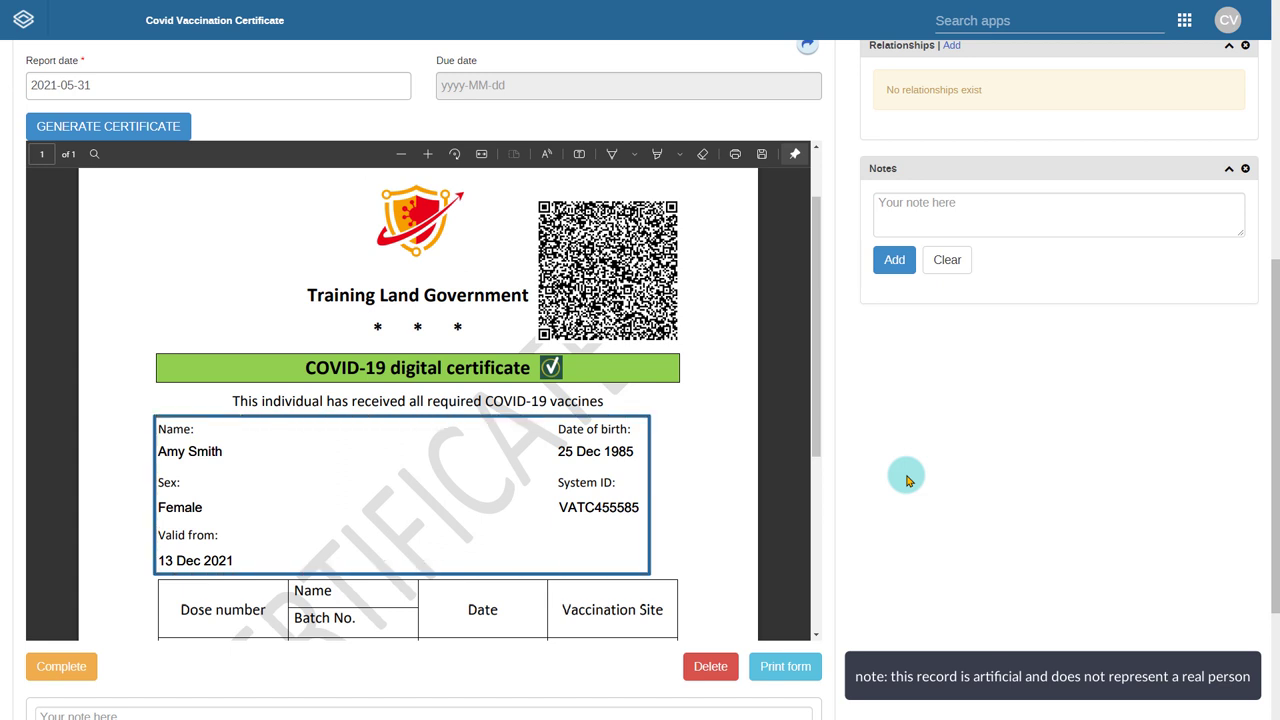
scroll("down", 3)
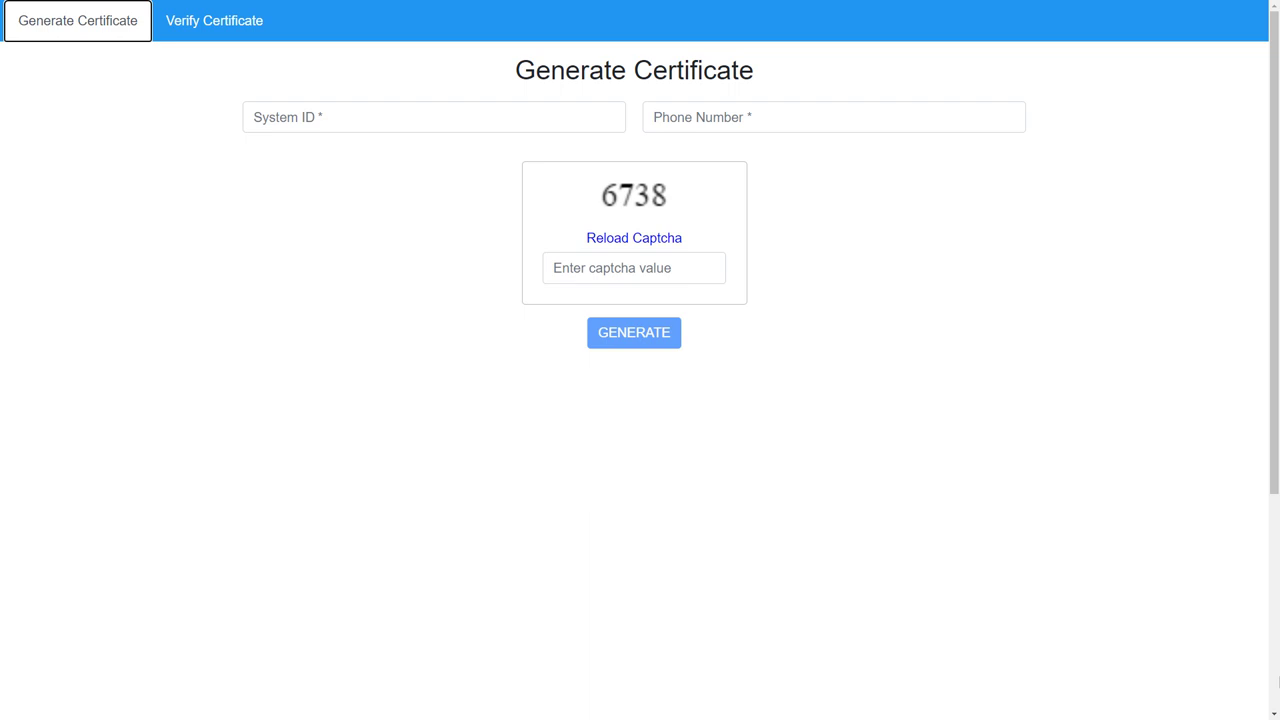
left_click(433, 117)
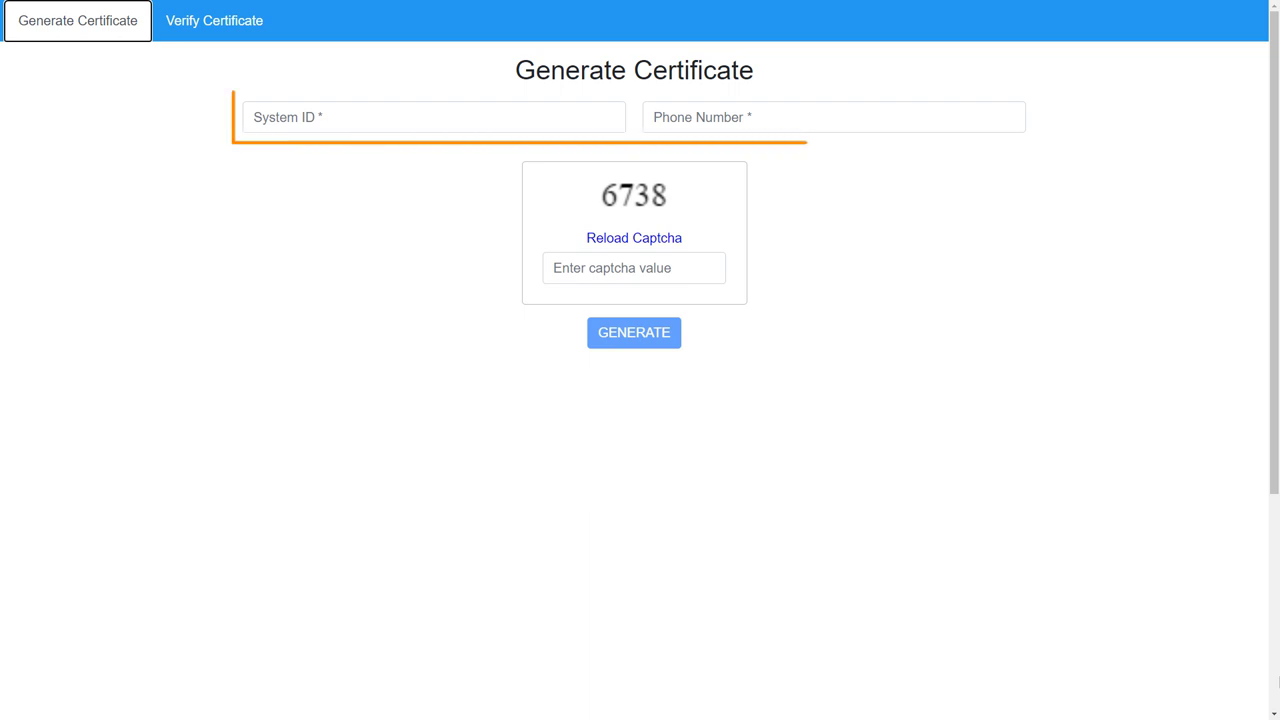
left_click(833, 117)
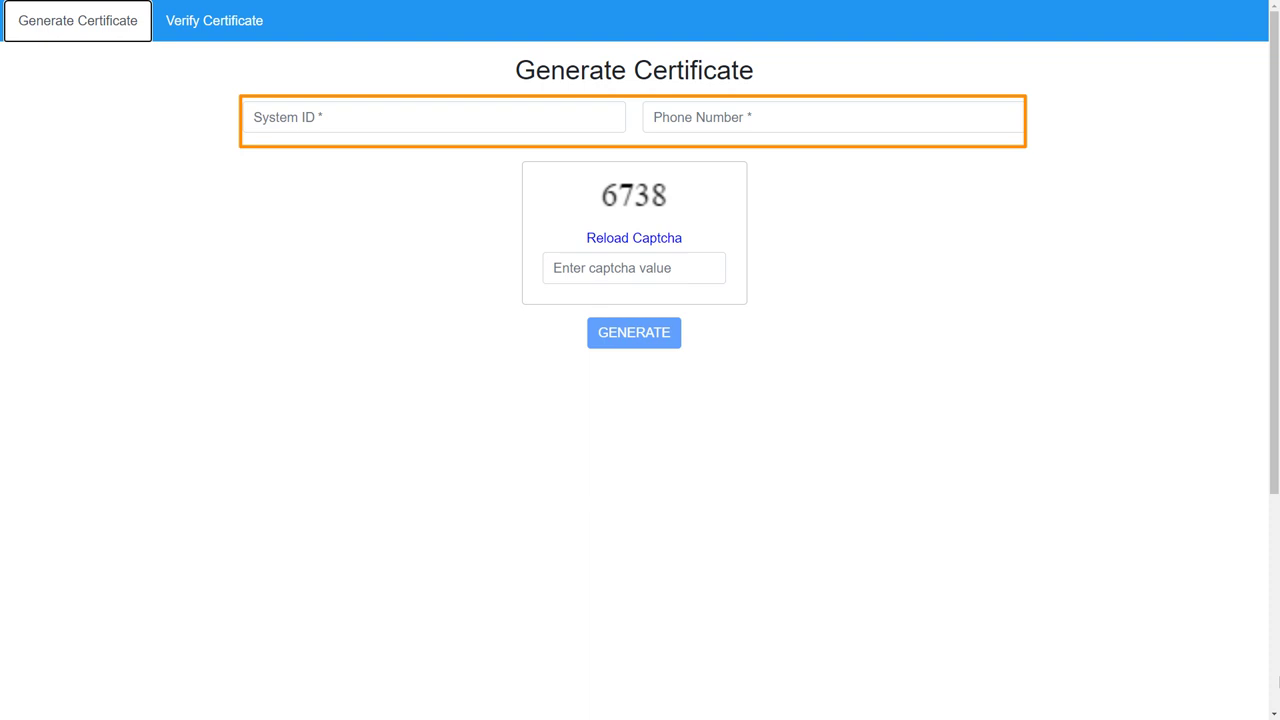
left_click(633, 332)
type("8043")
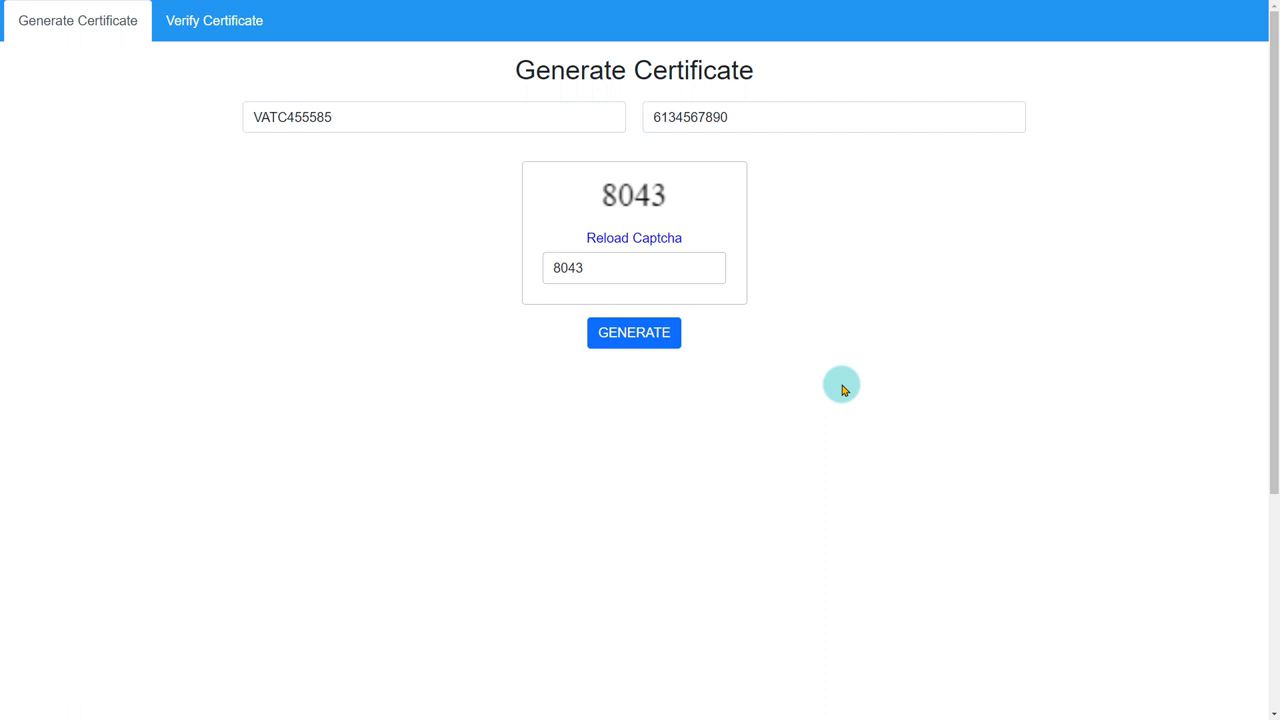
- Submit the request for VATC455585 and scroll through the generated certificate in the PDF viewer
left_click(633, 332)
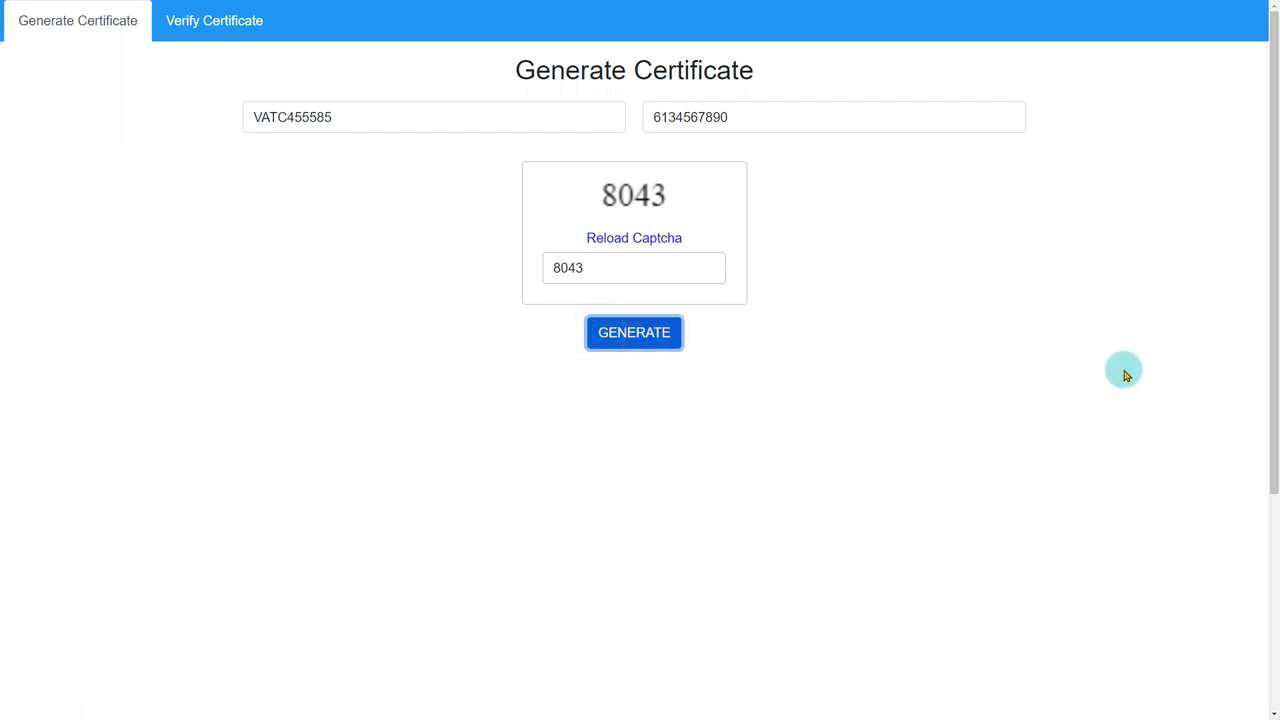
left_click(633, 332)
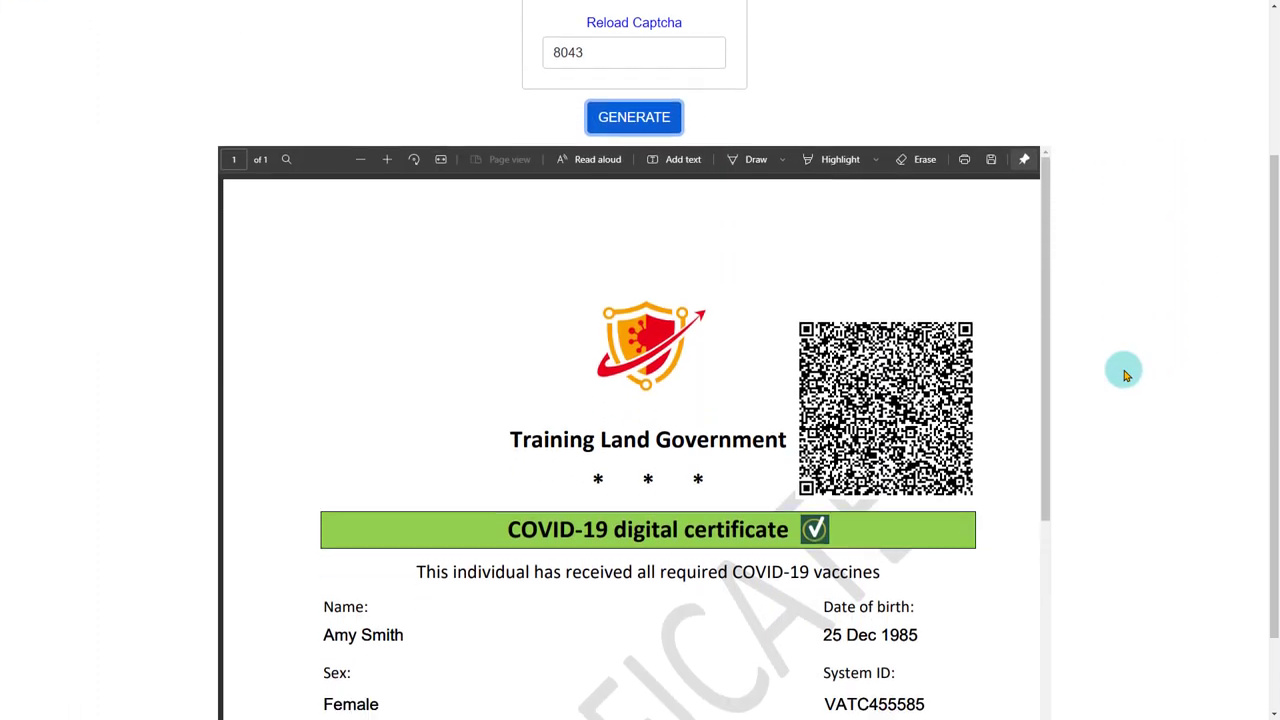
scroll("down", 3)
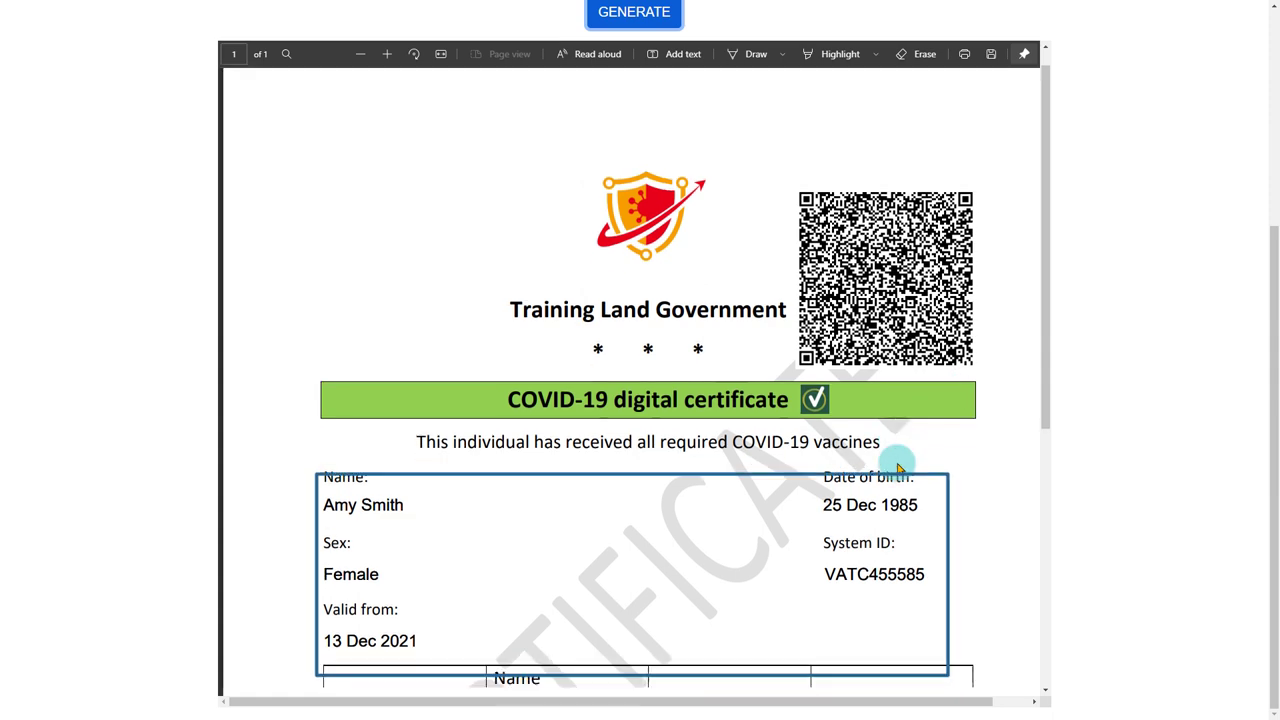
scroll("down", 3)
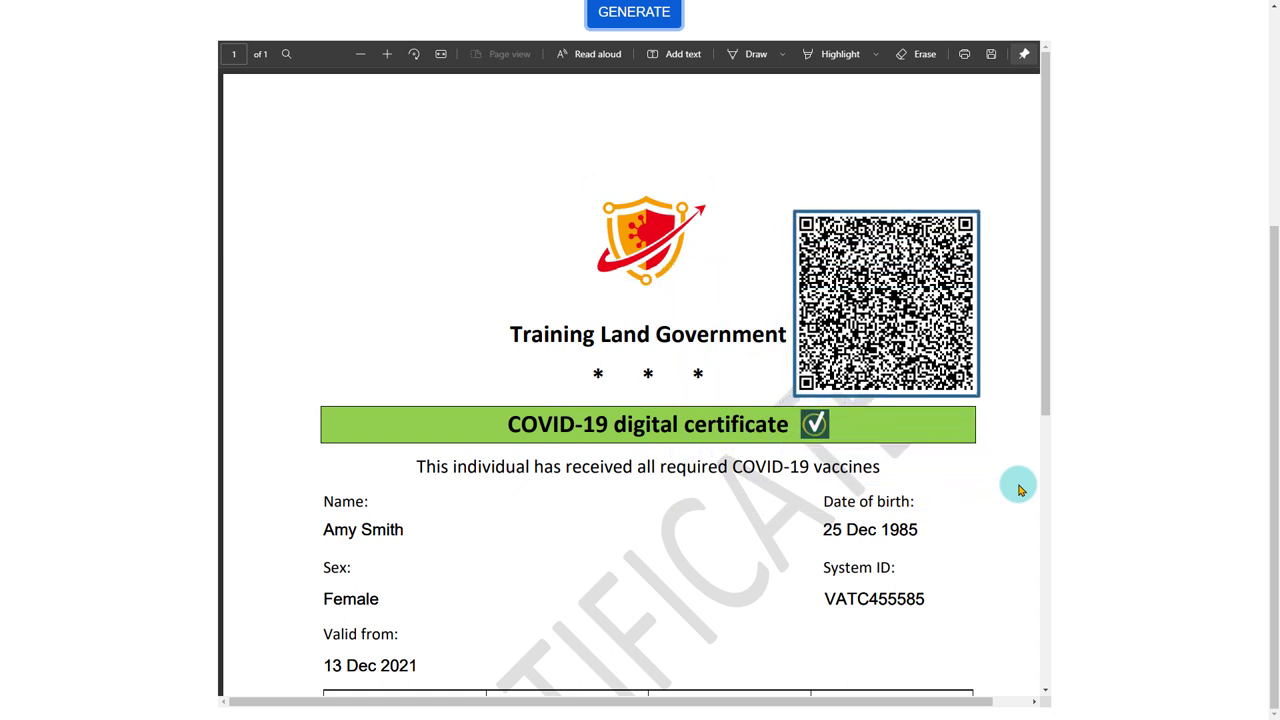
- Open the saved certificate PDF in Acrobat Reader beside the phone's Verify Certificate page
left_click(634, 12)
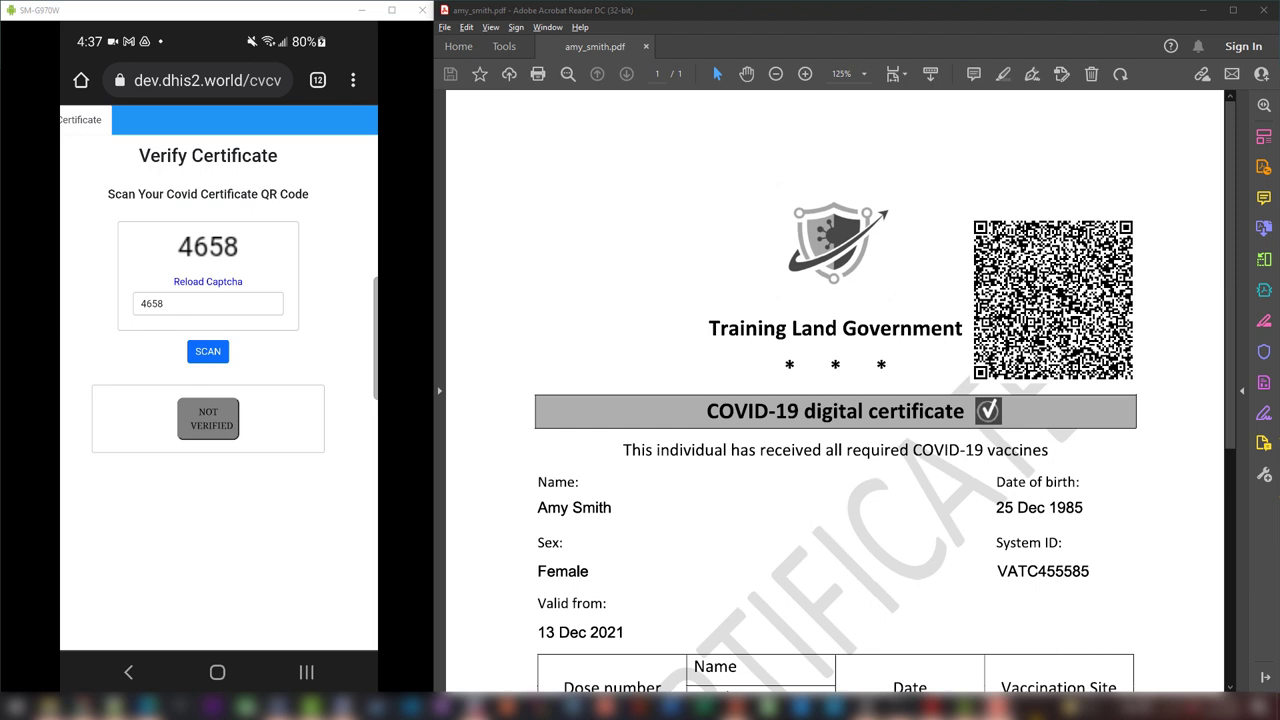
- Scan the certificate QR code and review the verified AstraZeneca dose 2 from 2021-05-09
left_click(207, 351)
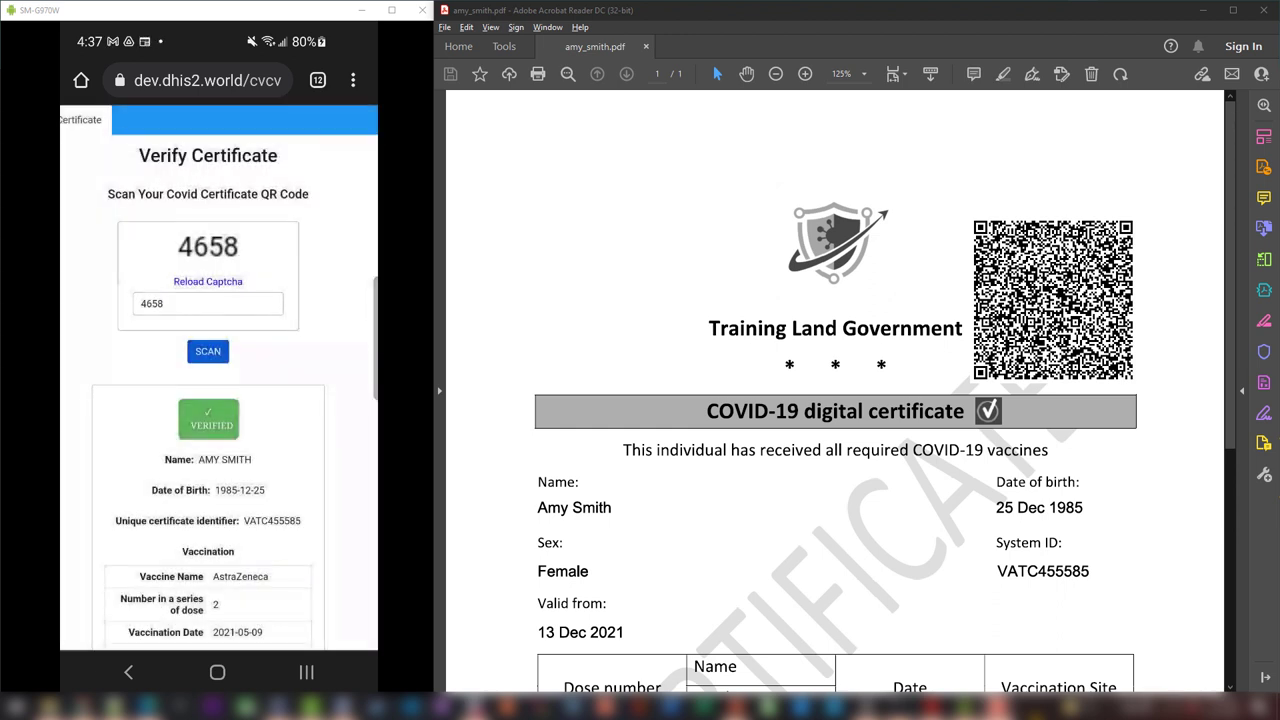
scroll("down", 3)
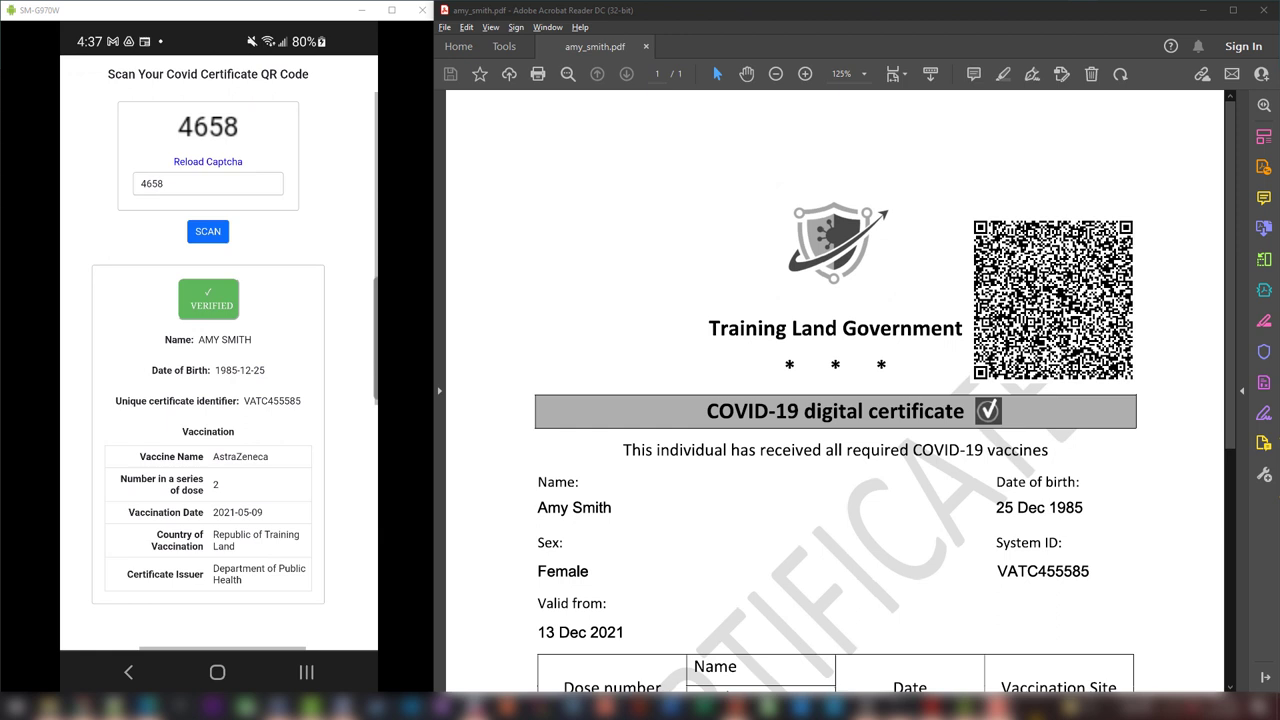